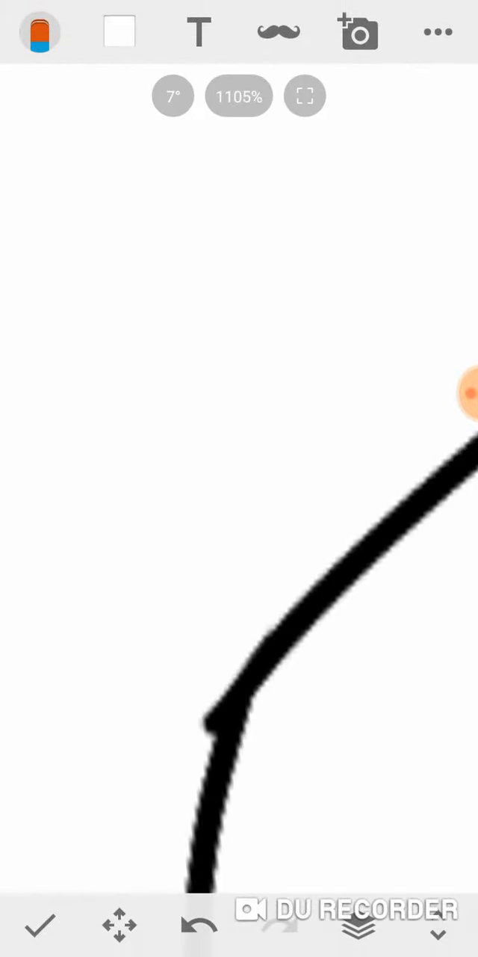
# - Trace the ghost head's curved black outline with its curling bottom tail
pyautogui.click(39, 32)
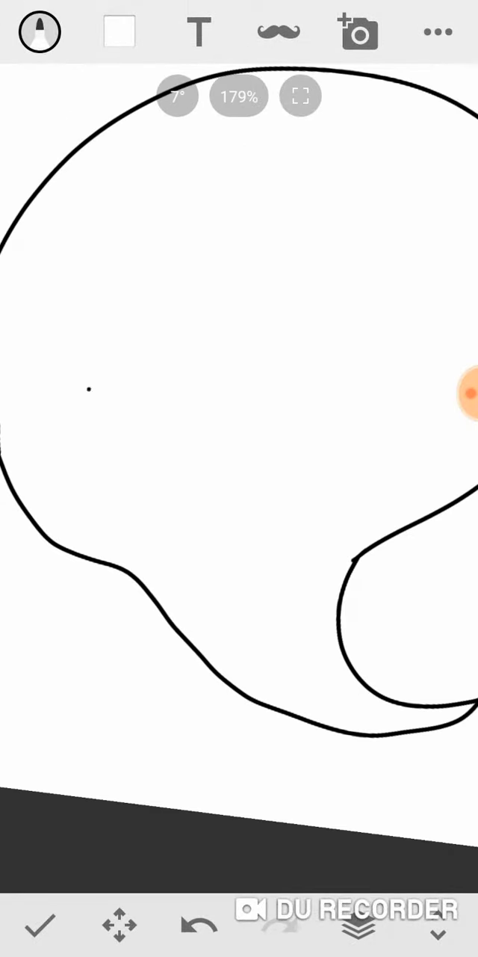
# - Draw the jagged fanged mouth filled solid black and scribbled zigzag eye shapes
pyautogui.moveTo(89, 411); pyautogui.dragTo(371, 464)
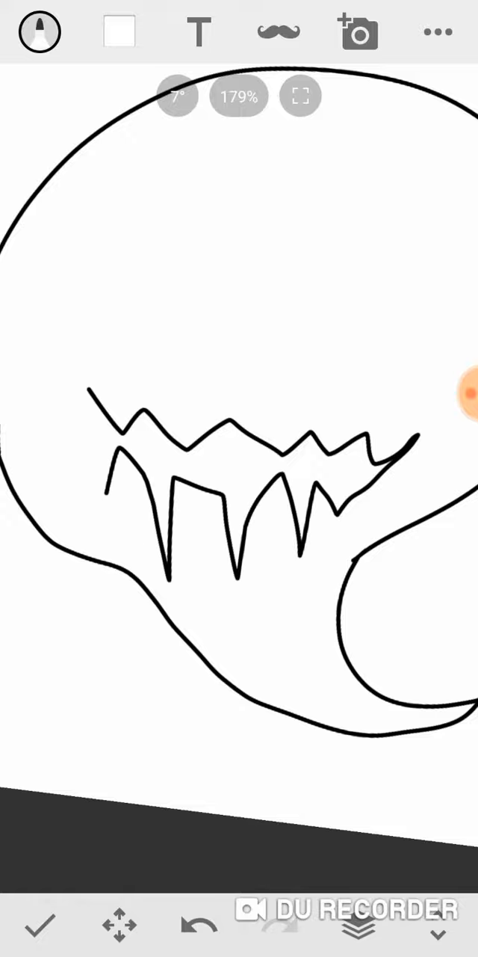
pyautogui.click(39, 30)
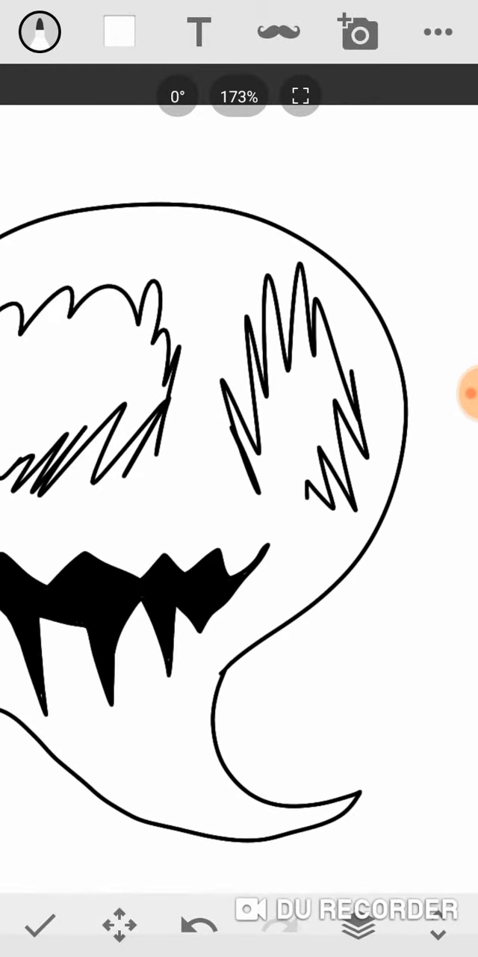
pyautogui.click(39, 31)
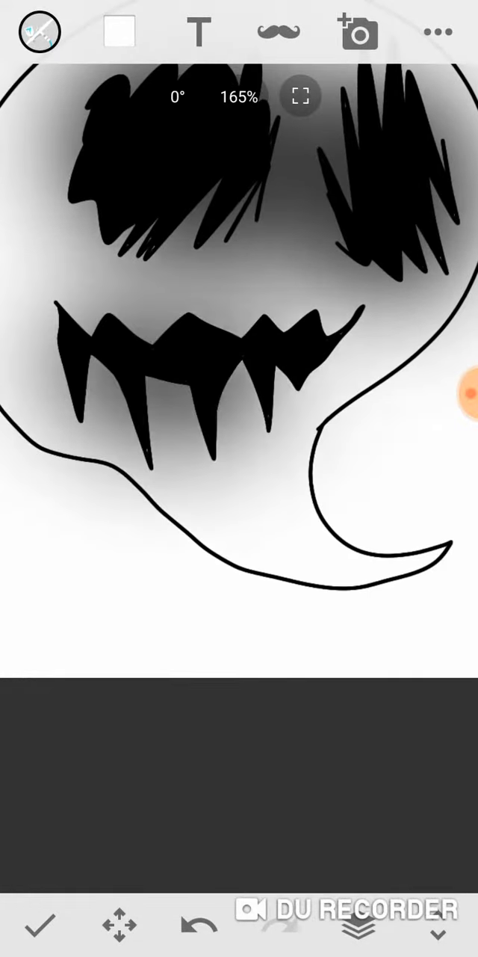
# - Scribble-fill the eyes black and airbrush soft gray shading around eyes and mouth
pyautogui.click(39, 31)
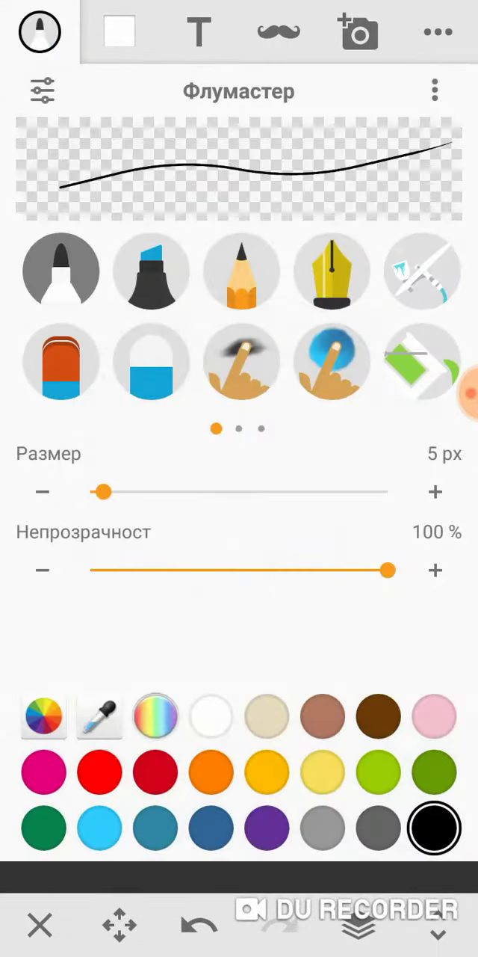